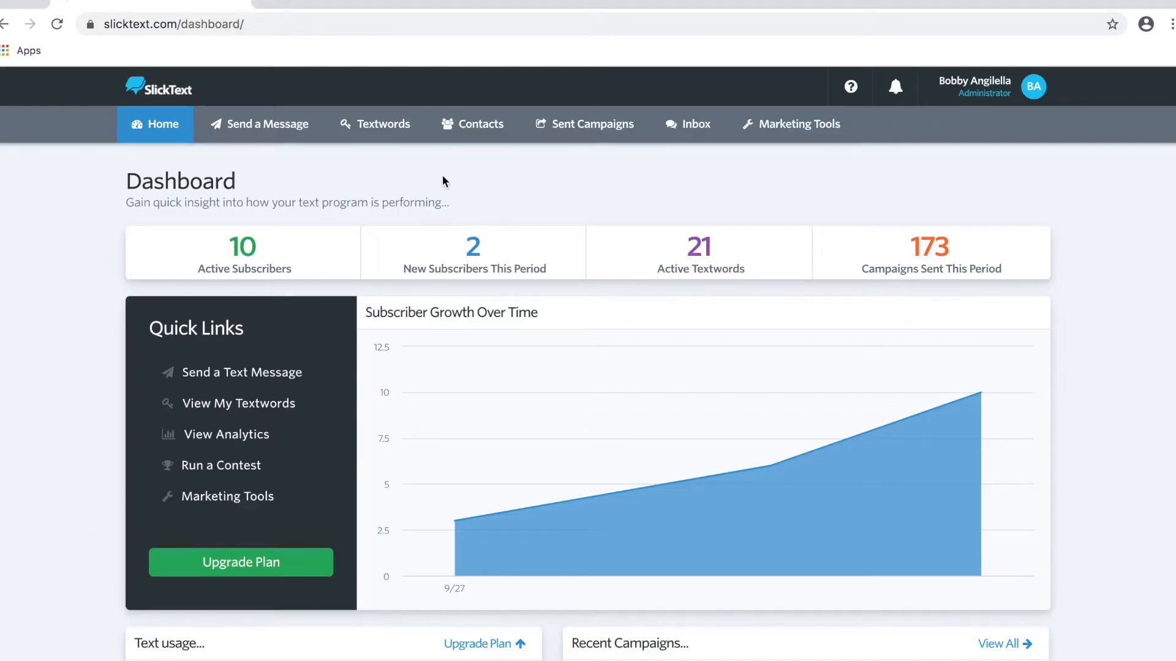
Reach the custom fields settings of the bb grill textword from the Textwords list.
left_click(375, 124)
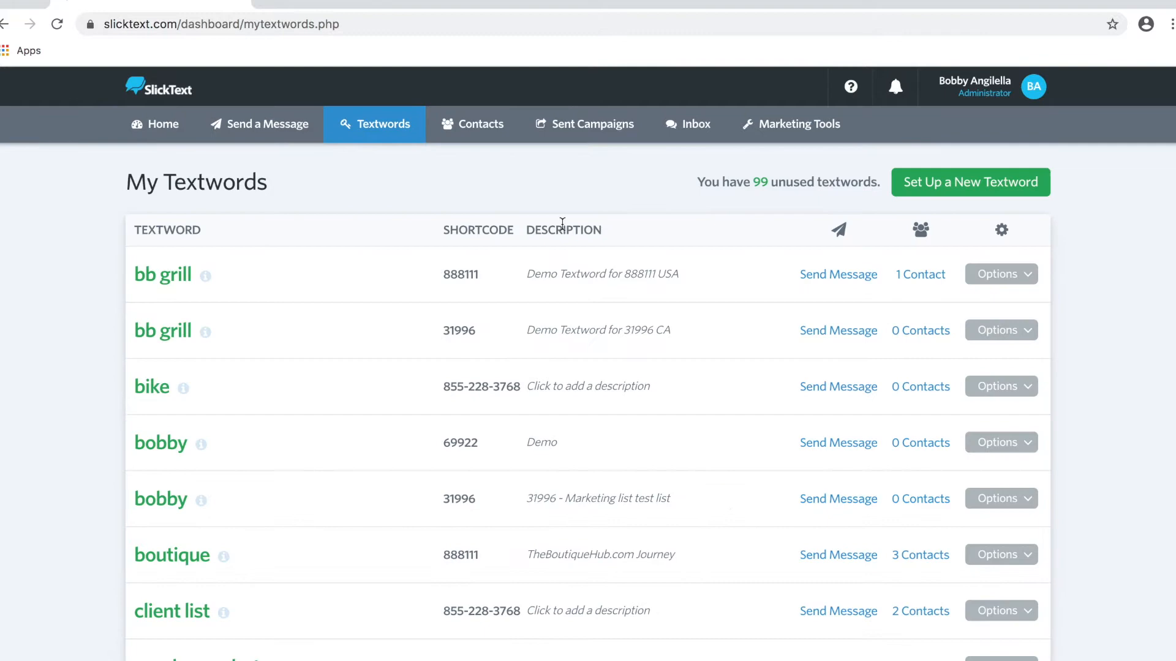
left_click(999, 274)
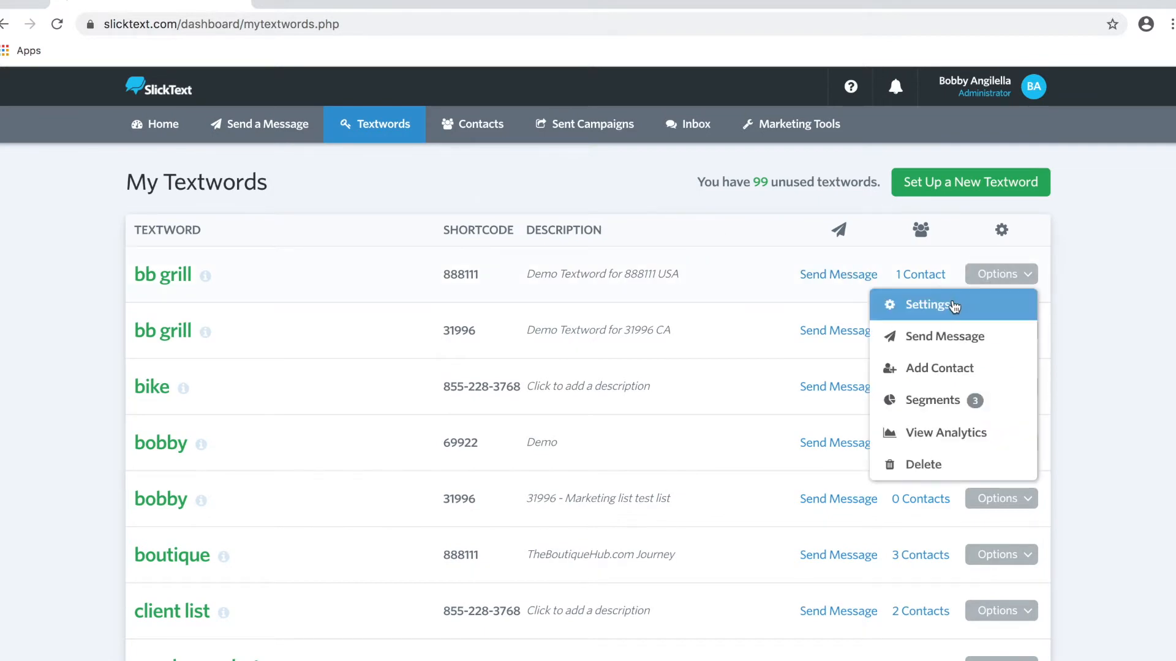
left_click(932, 304)
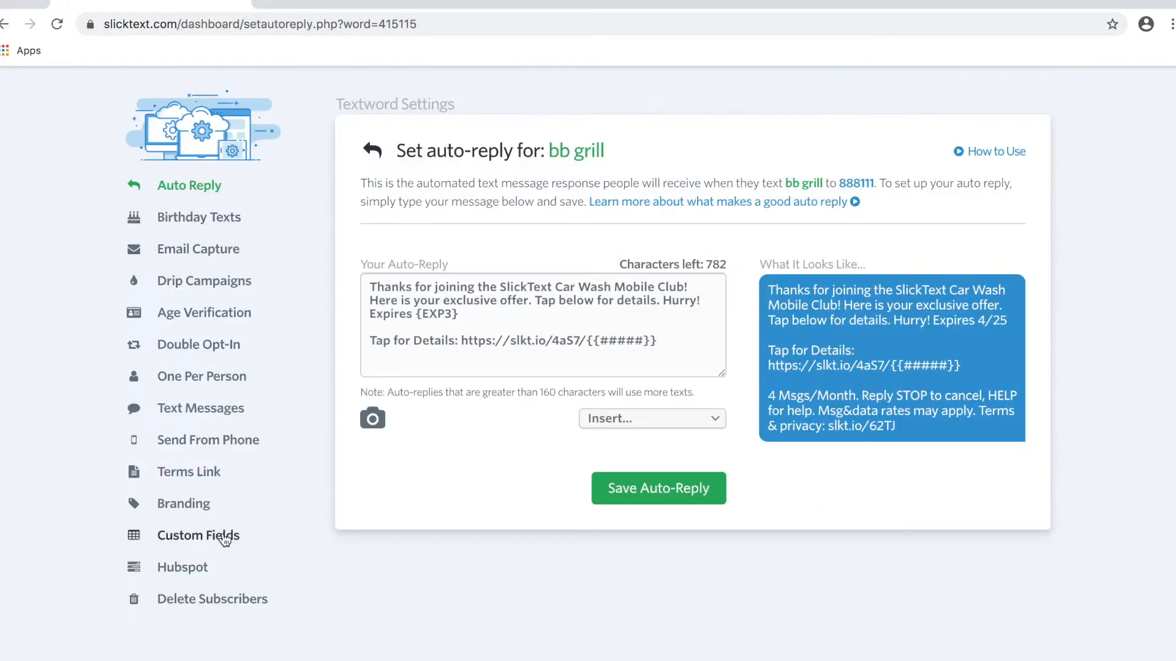
left_click(198, 535)
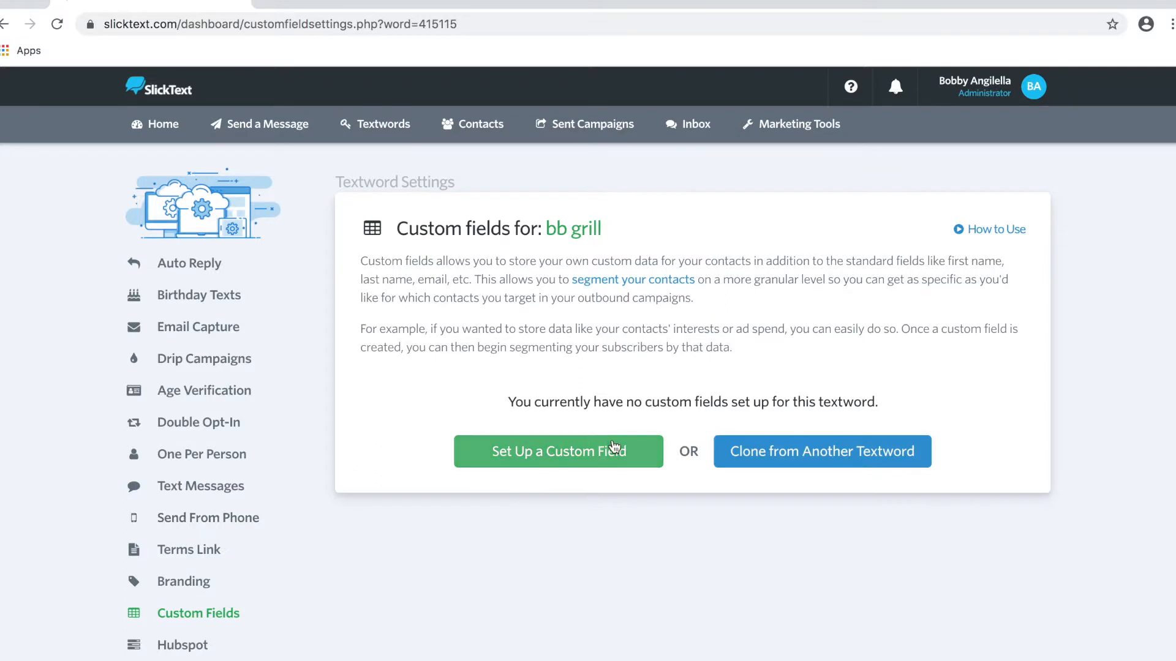
Create a Text custom field named Job Description and save it.
left_click(558, 451)
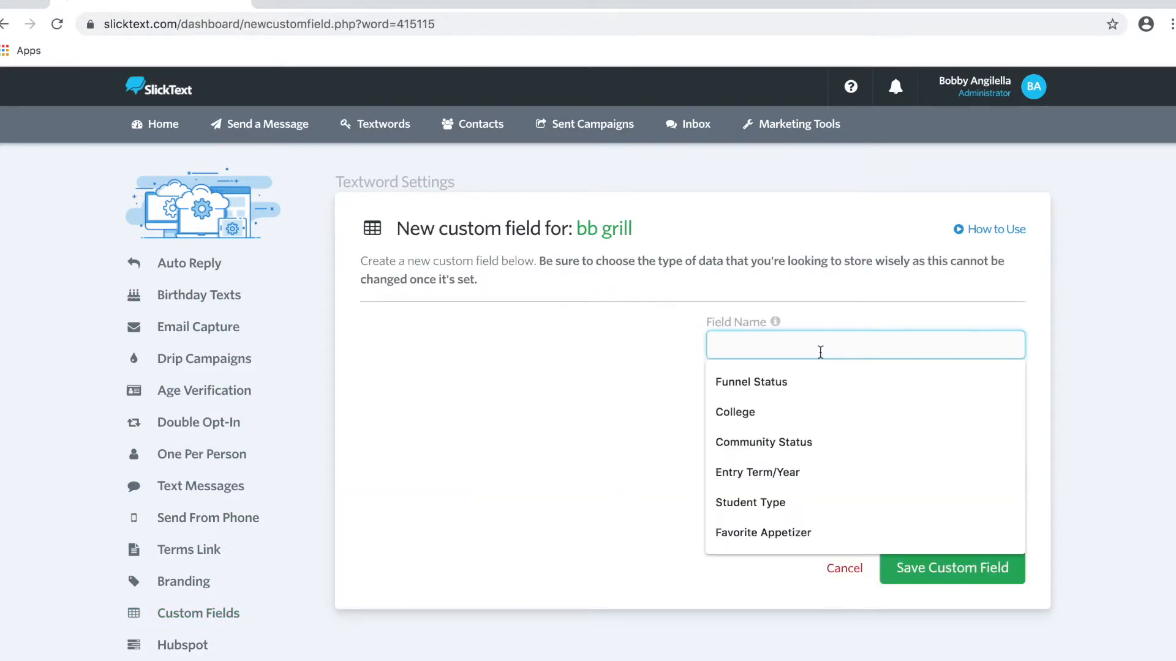
type("Job D")
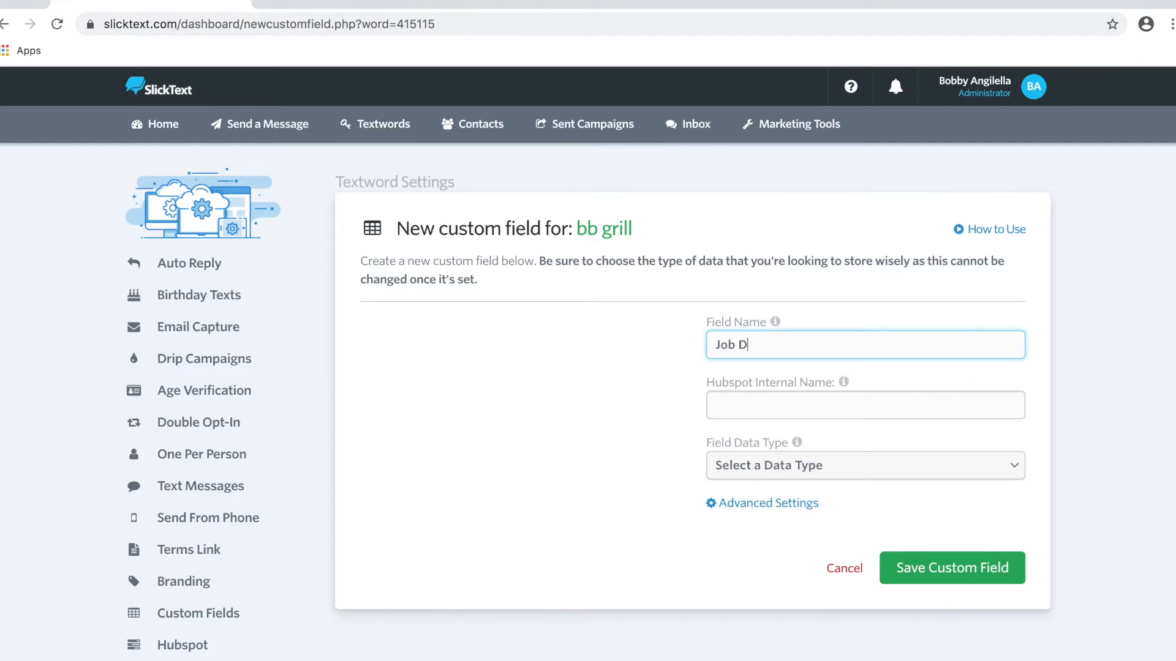
type("escription")
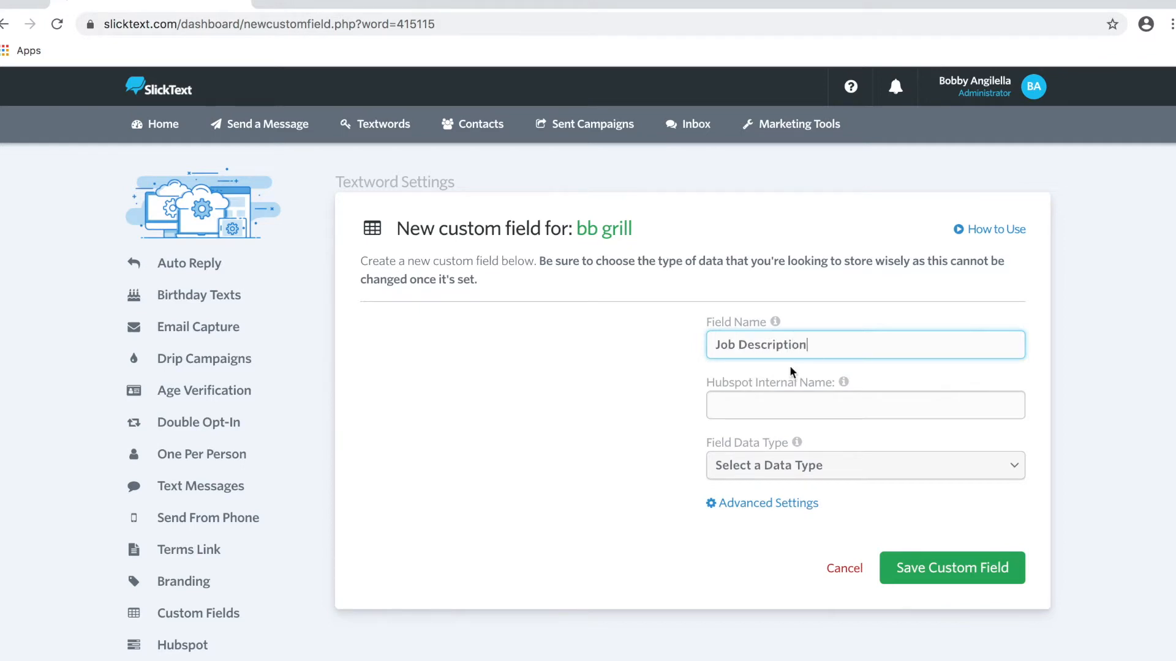
left_click(864, 464)
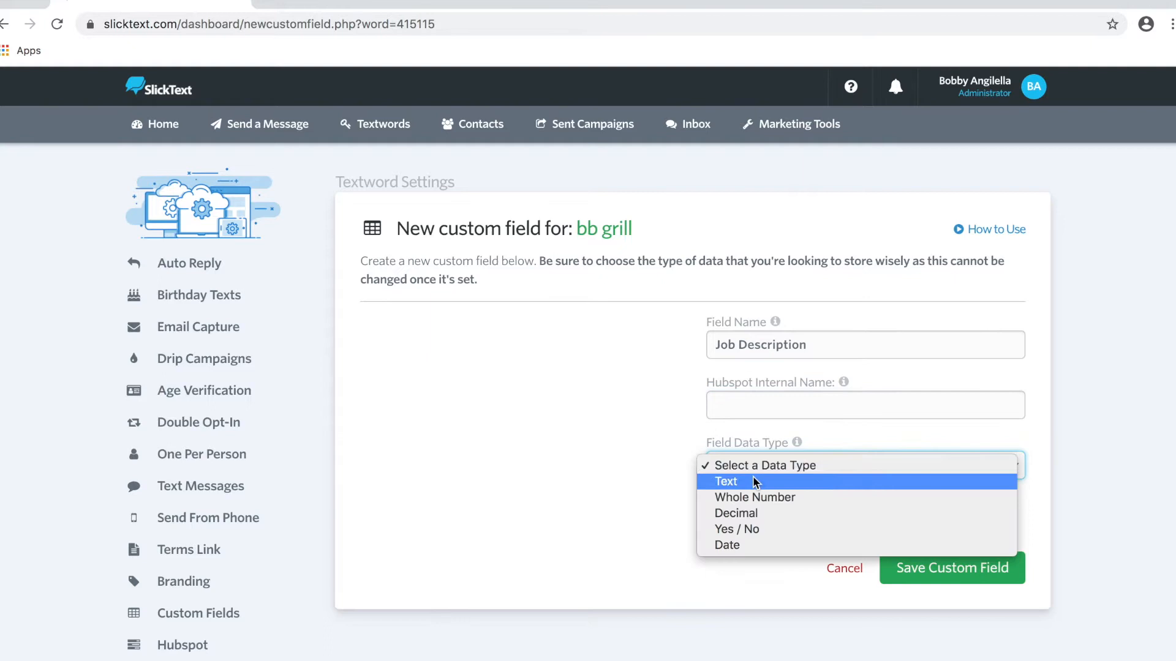
left_click(725, 481)
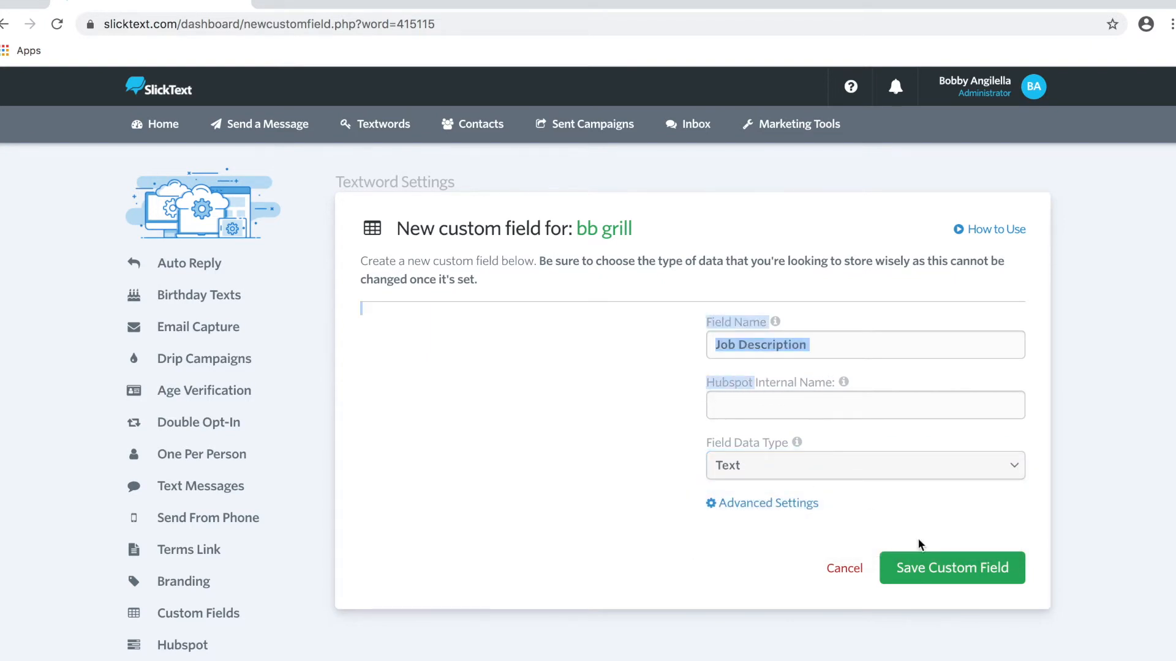
left_click(952, 568)
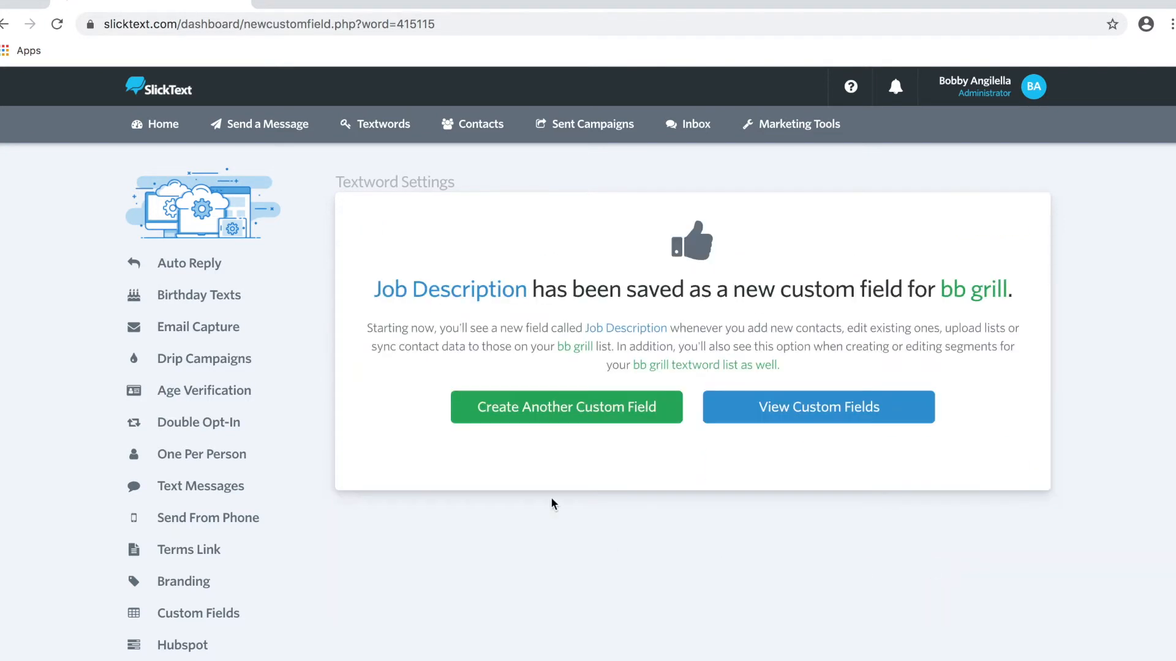
Add Job Category and Location as Text fields, then list all three custom fields.
left_click(566, 407)
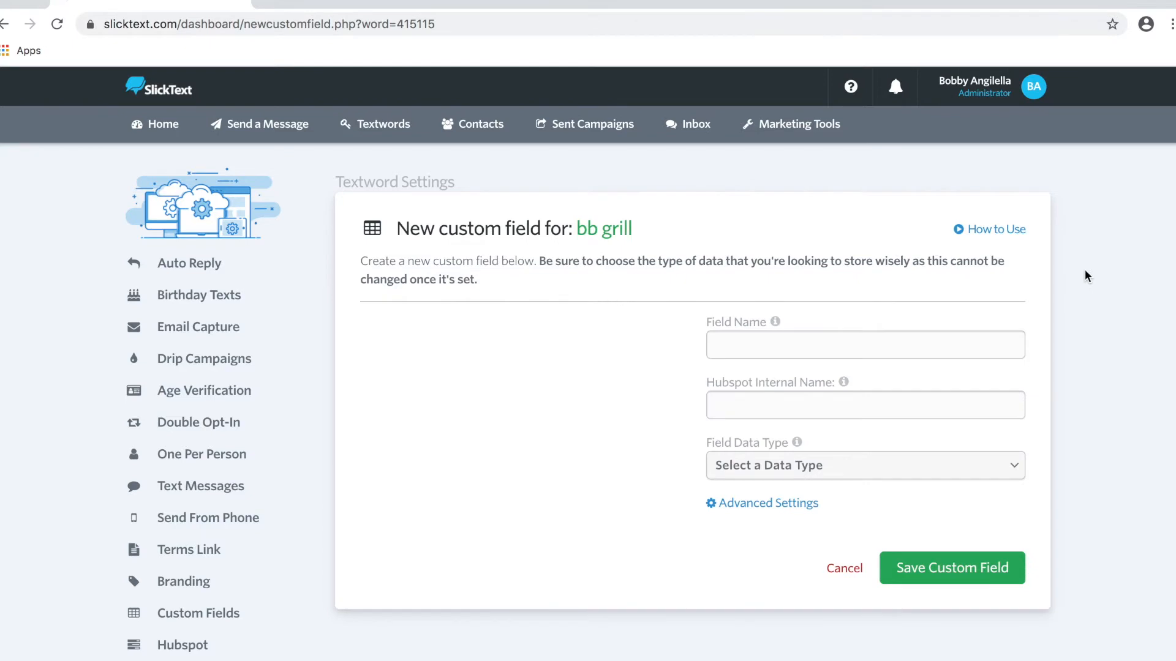
type("Job C")
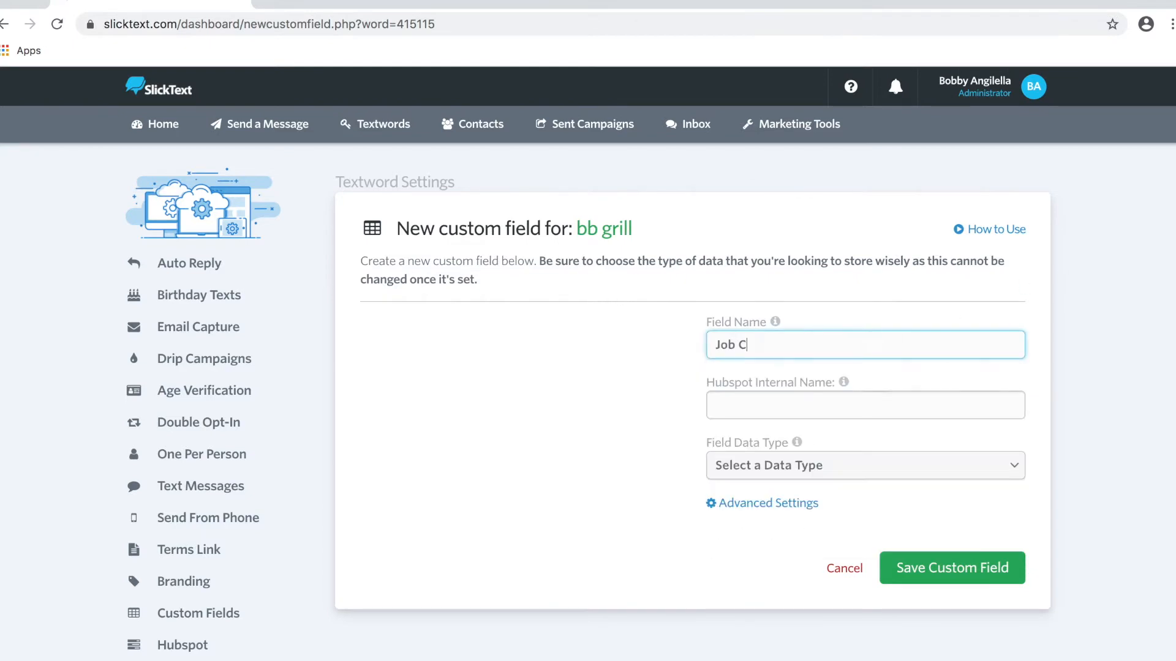
left_click(864, 465)
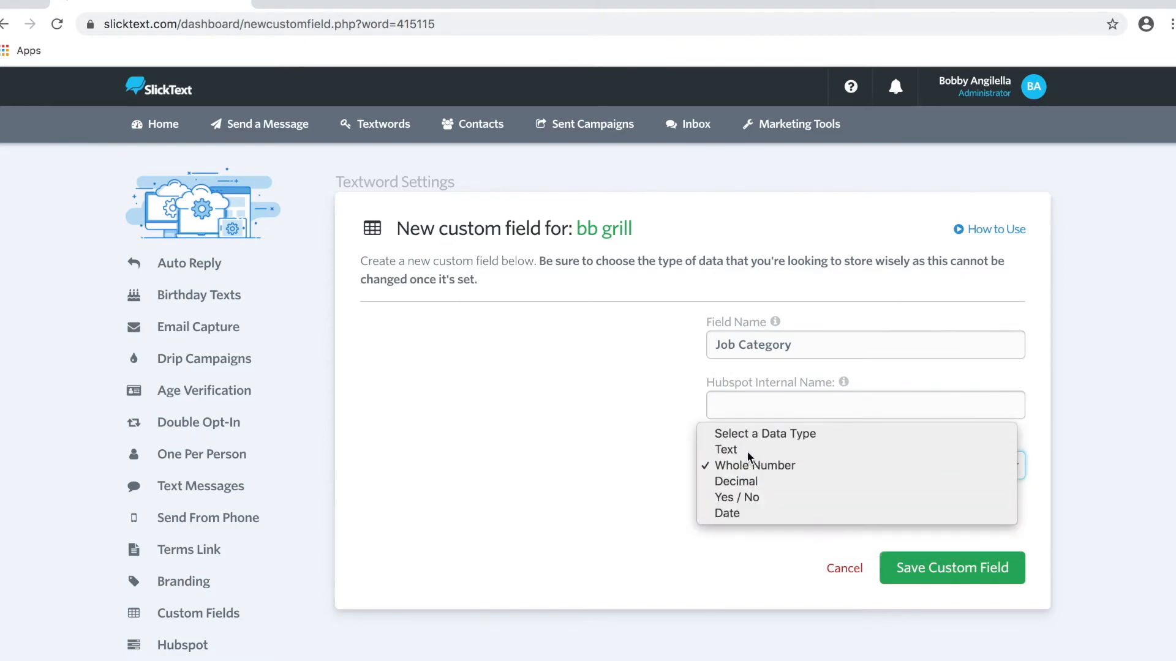
left_click(951, 568)
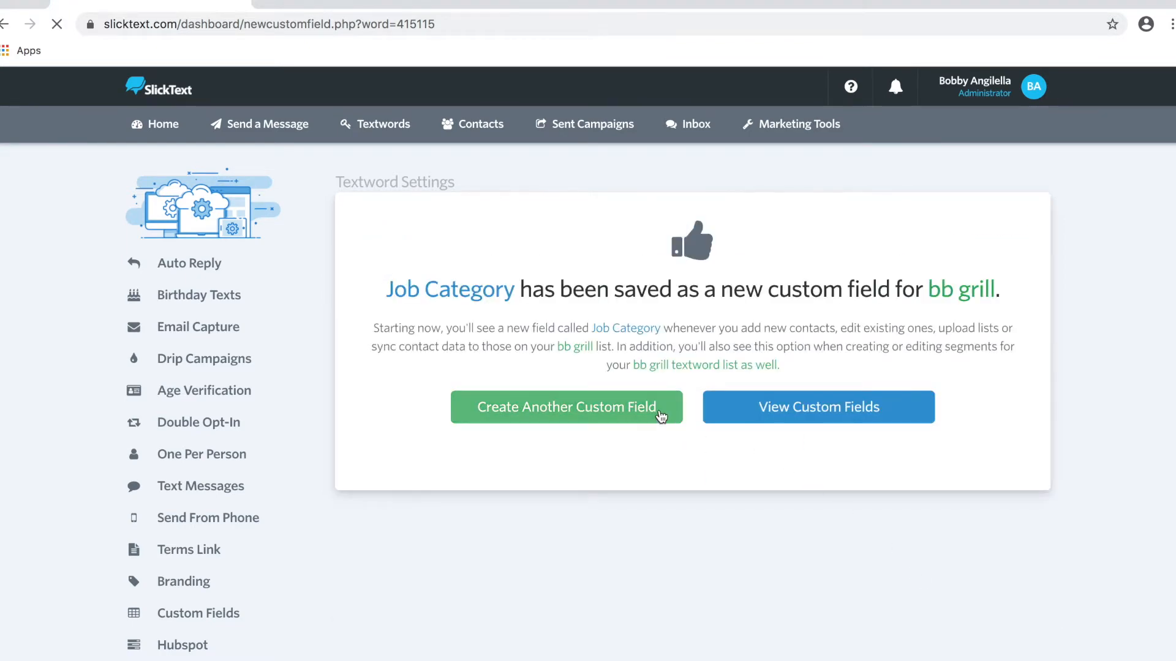
left_click(567, 407)
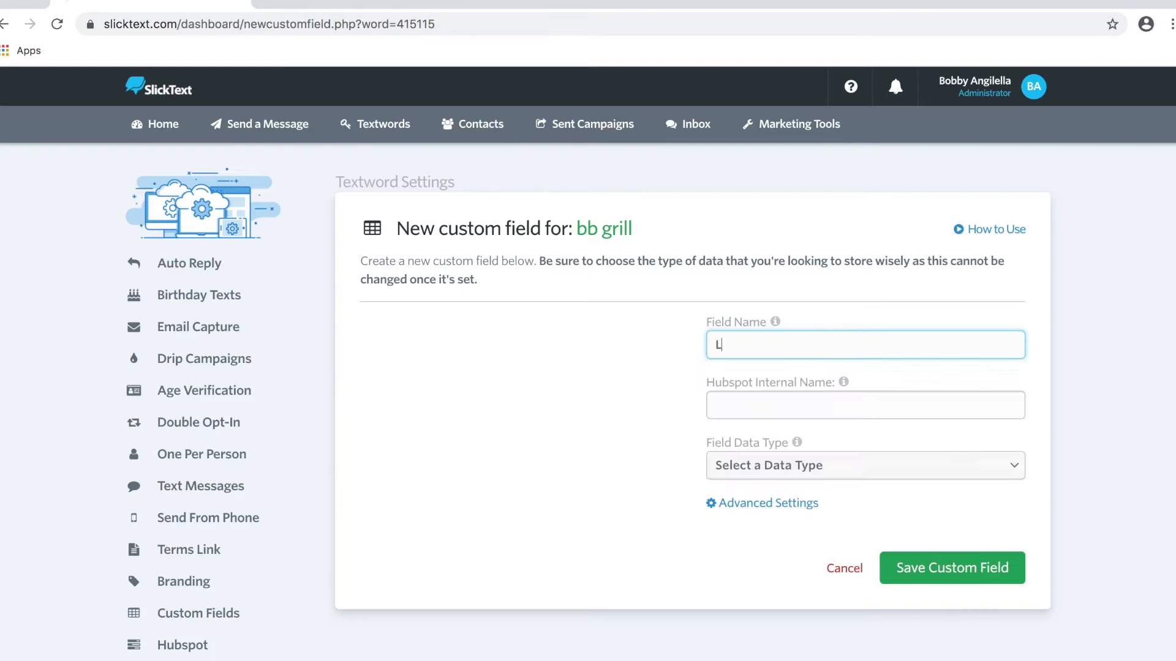
left_click(951, 568)
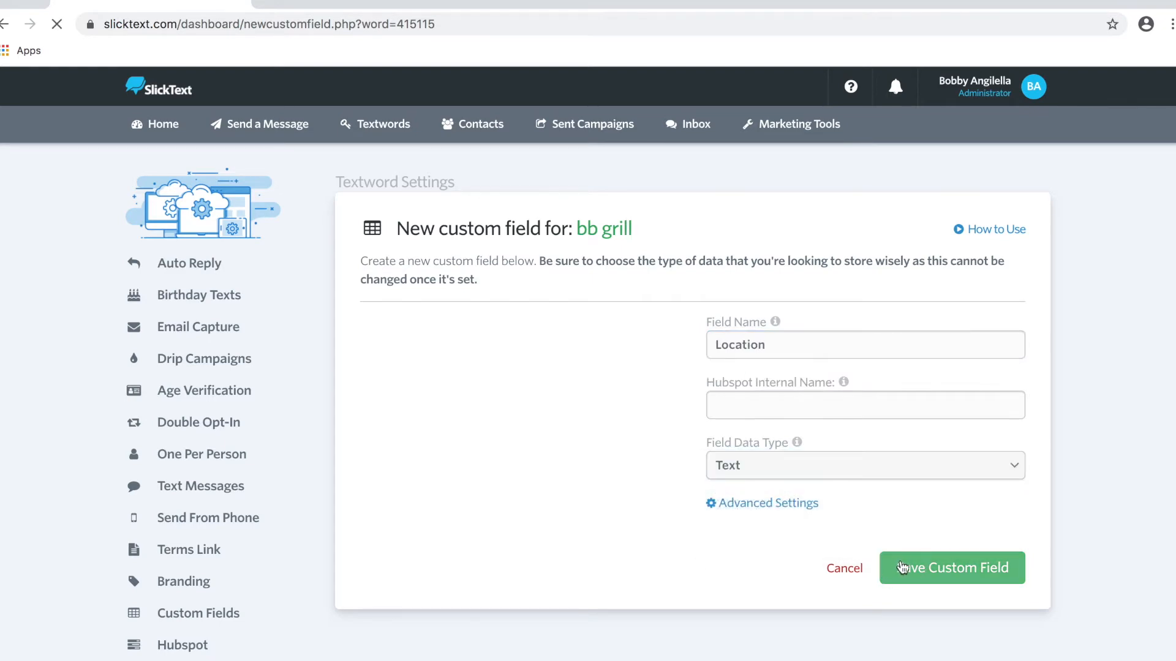
left_click(951, 568)
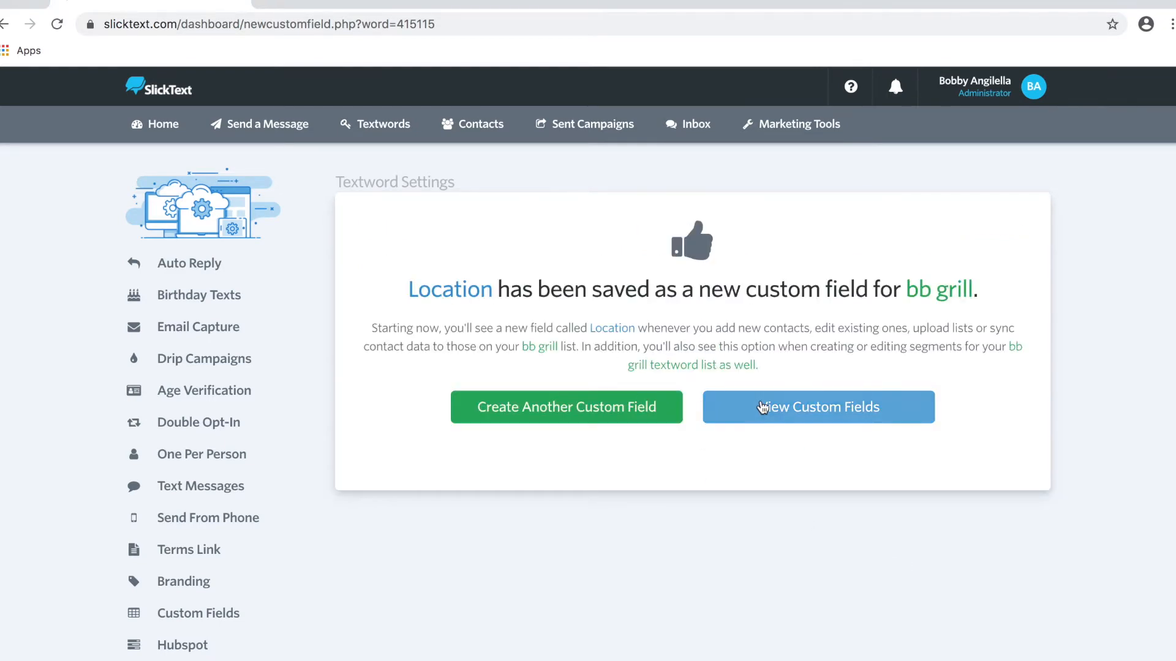
left_click(818, 407)
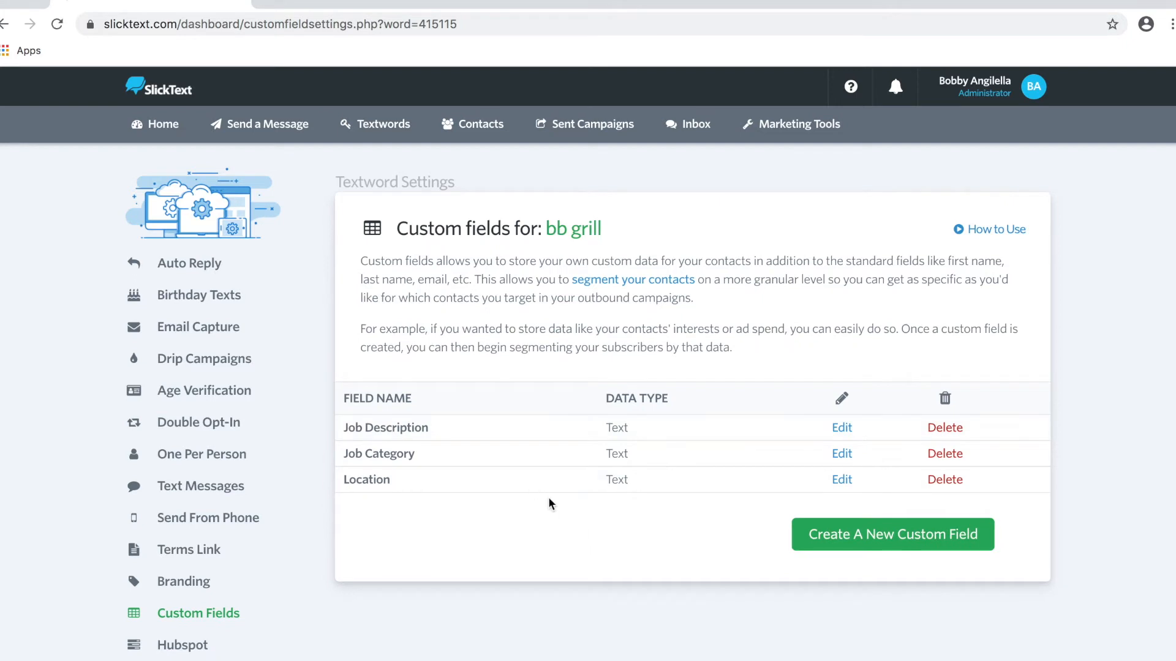
Bring up the View / Edit Contact page for the bb grill contact.
left_click(481, 124)
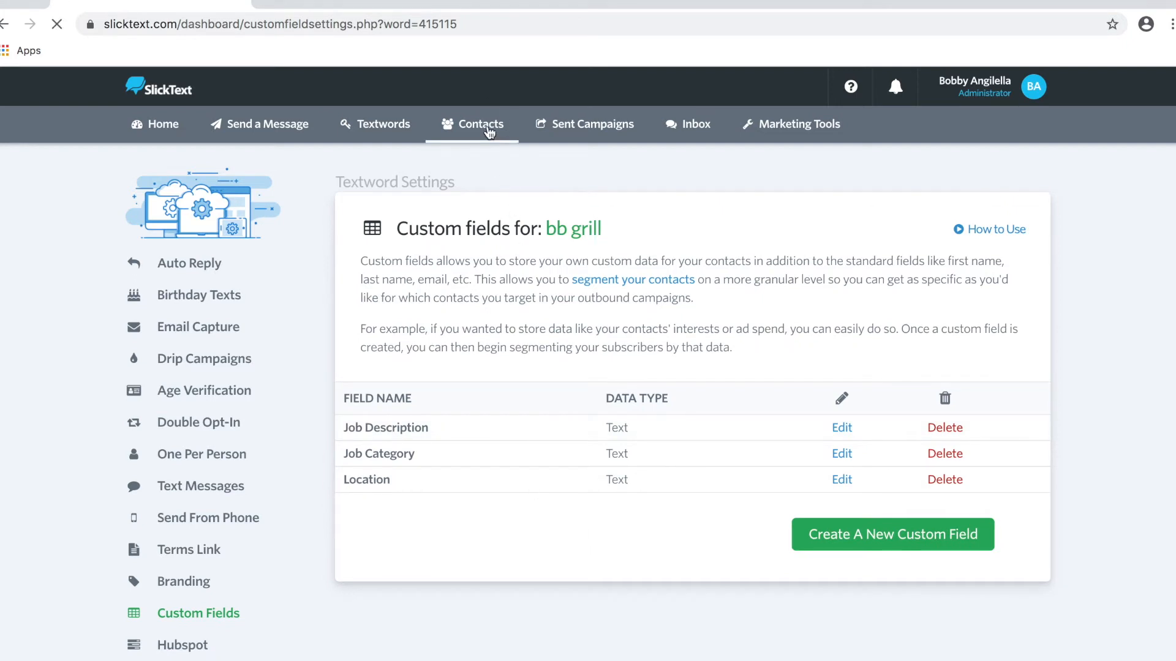
left_click(480, 124)
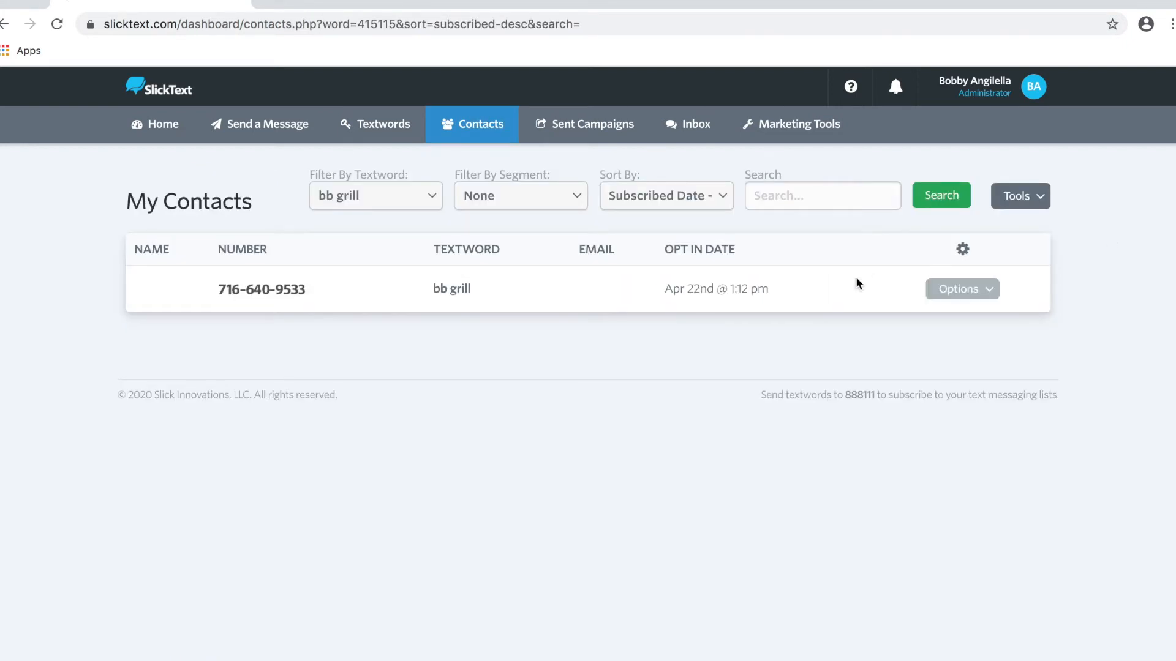
left_click(960, 288)
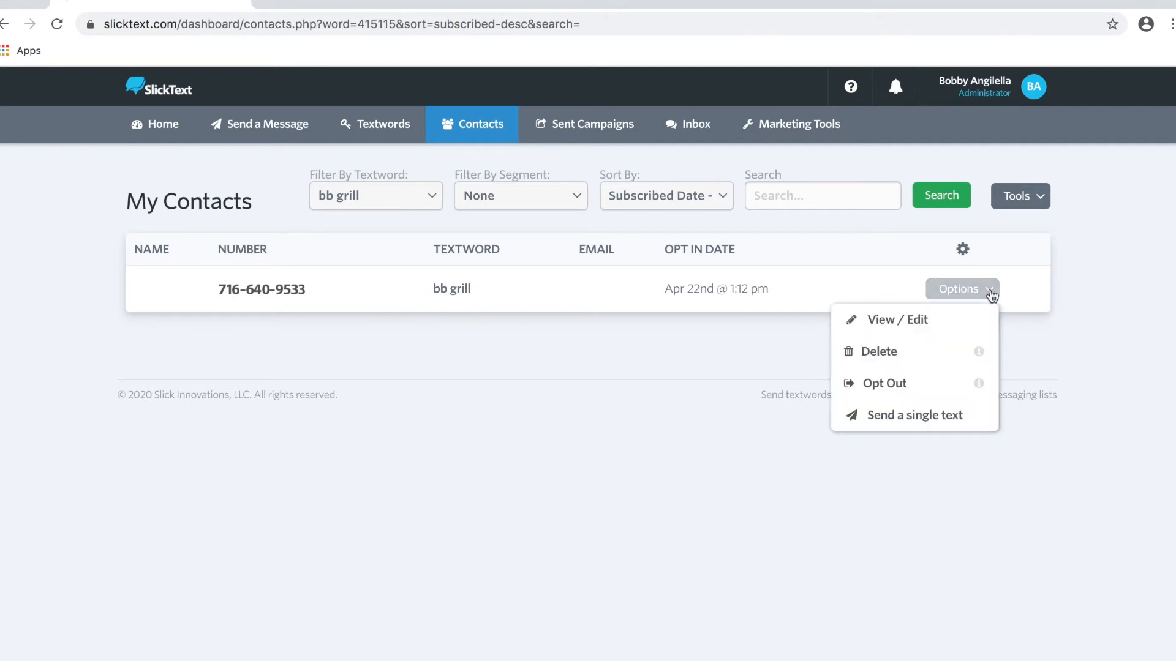
left_click(896, 320)
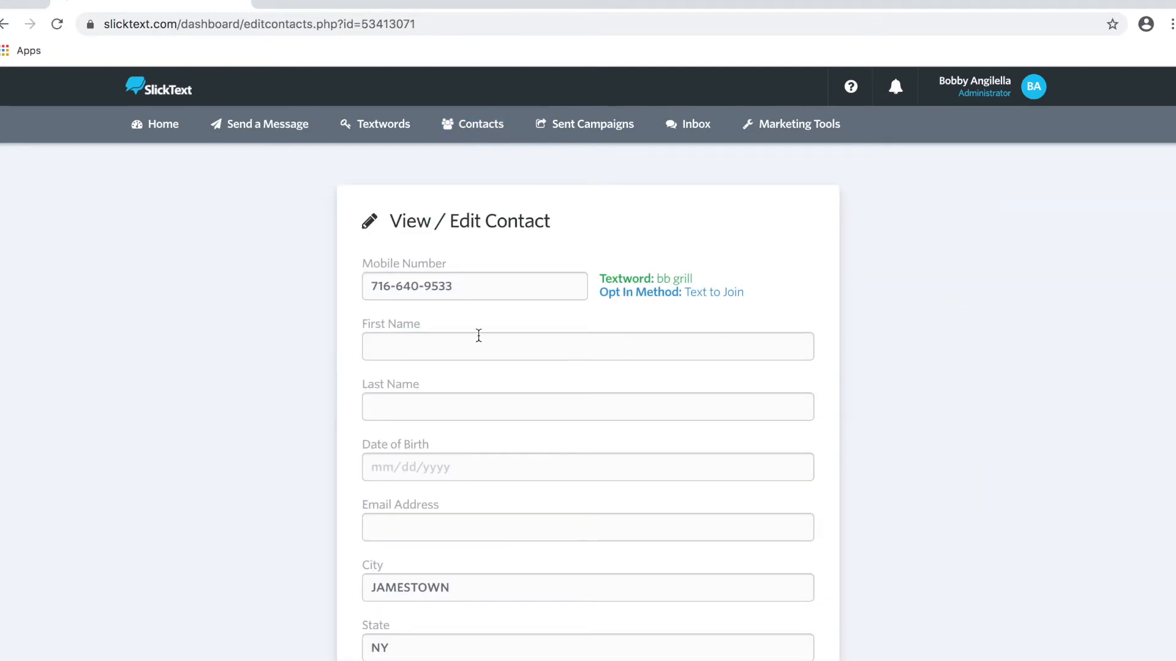
Save the contact with Executive, Project Green Book and Location A in its custom fields.
scroll("down", 3)
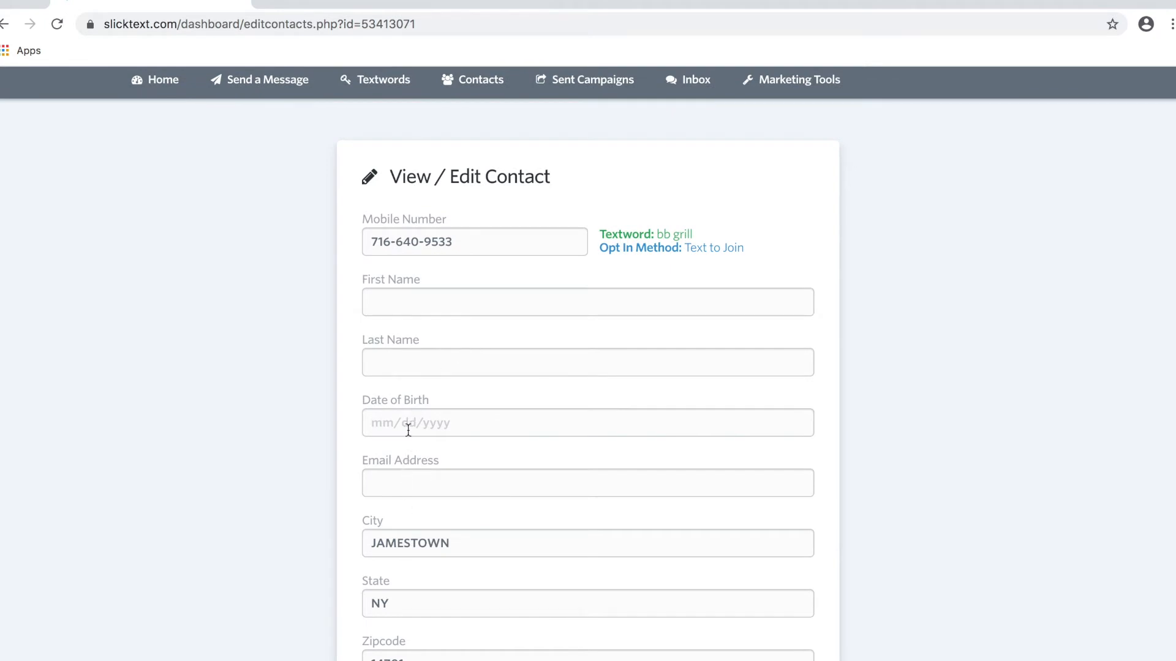
scroll("down", 3)
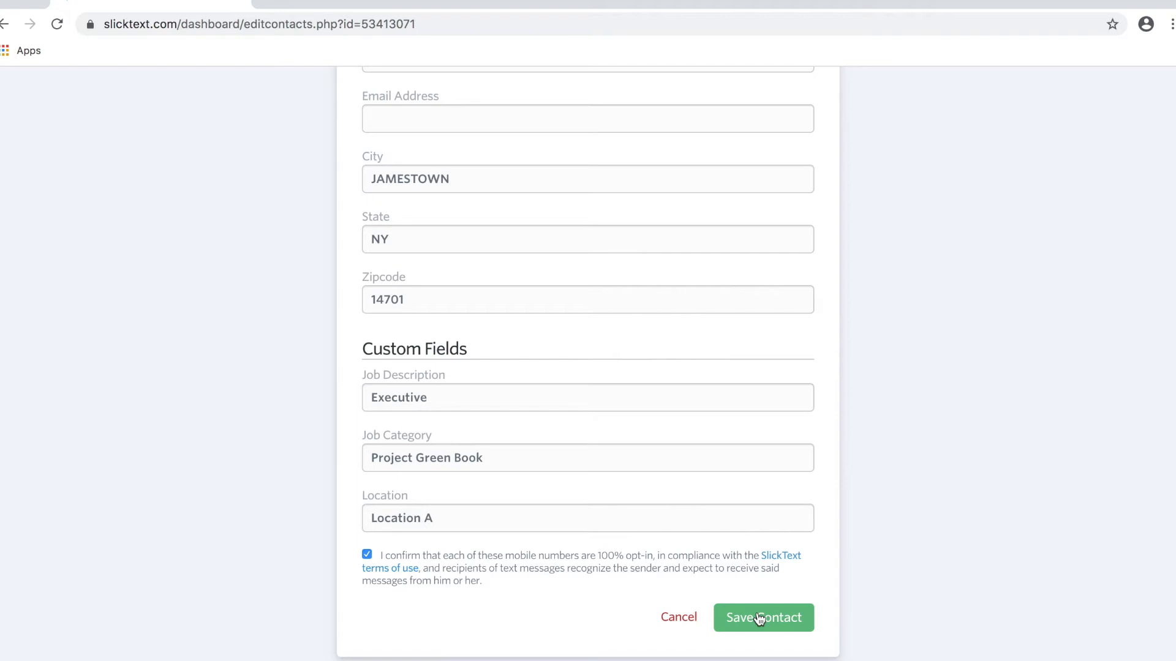
left_click(762, 617)
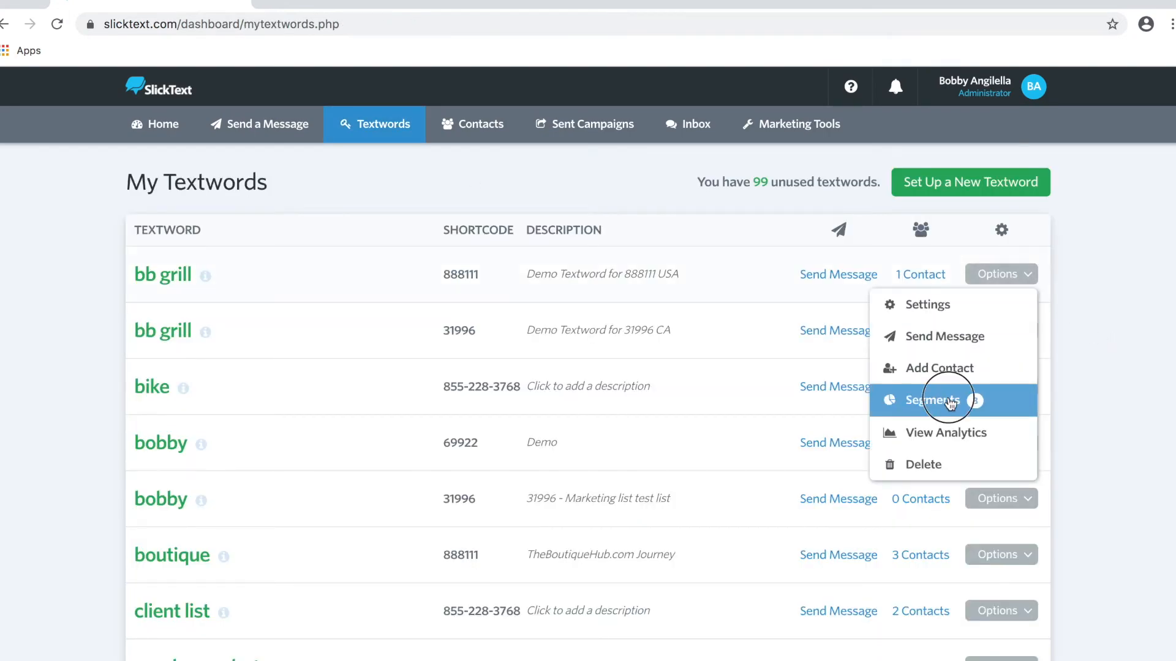
Start a bb grill segment filtering contacts whose Location is Location A.
left_click(933, 400)
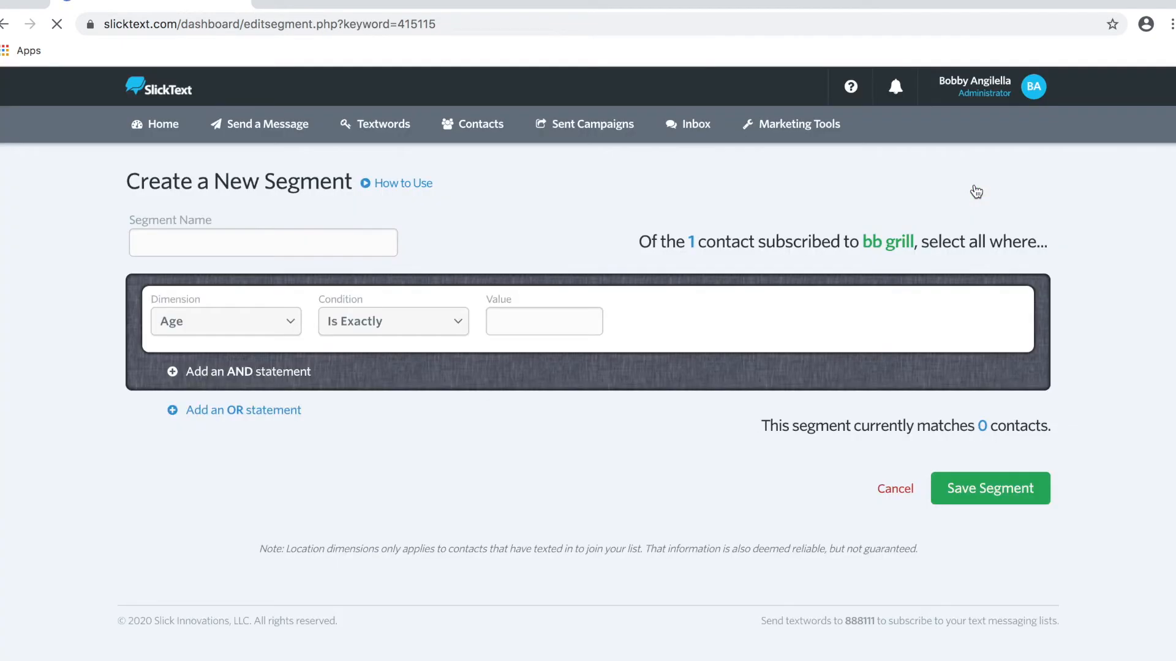
left_click(225, 321)
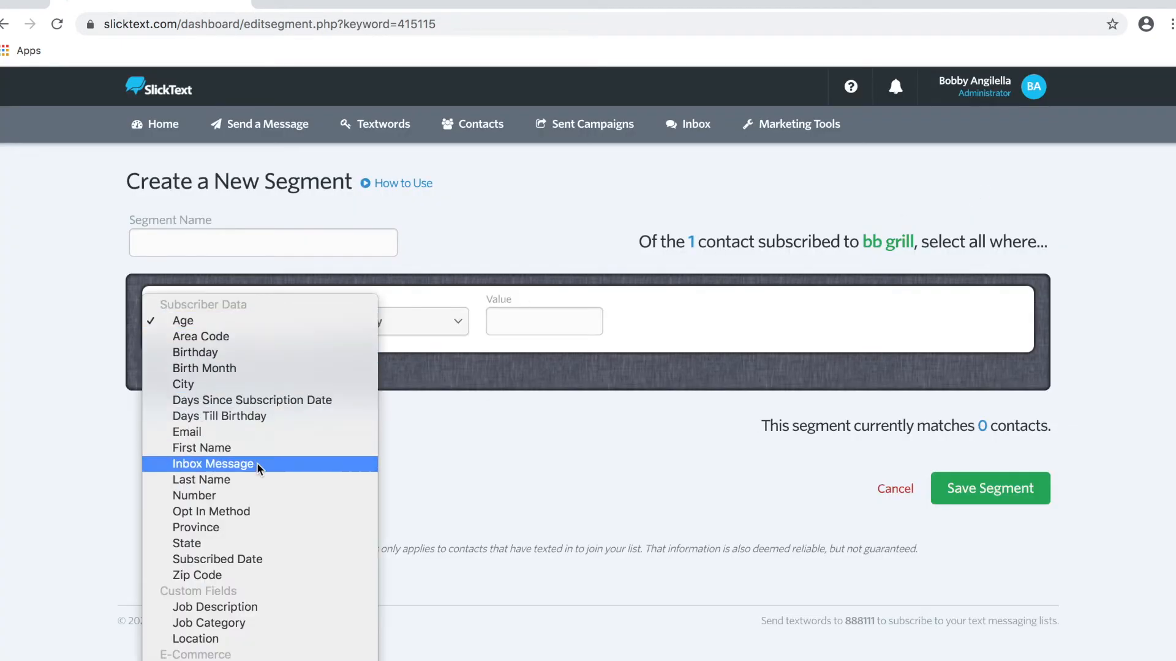
left_click(196, 639)
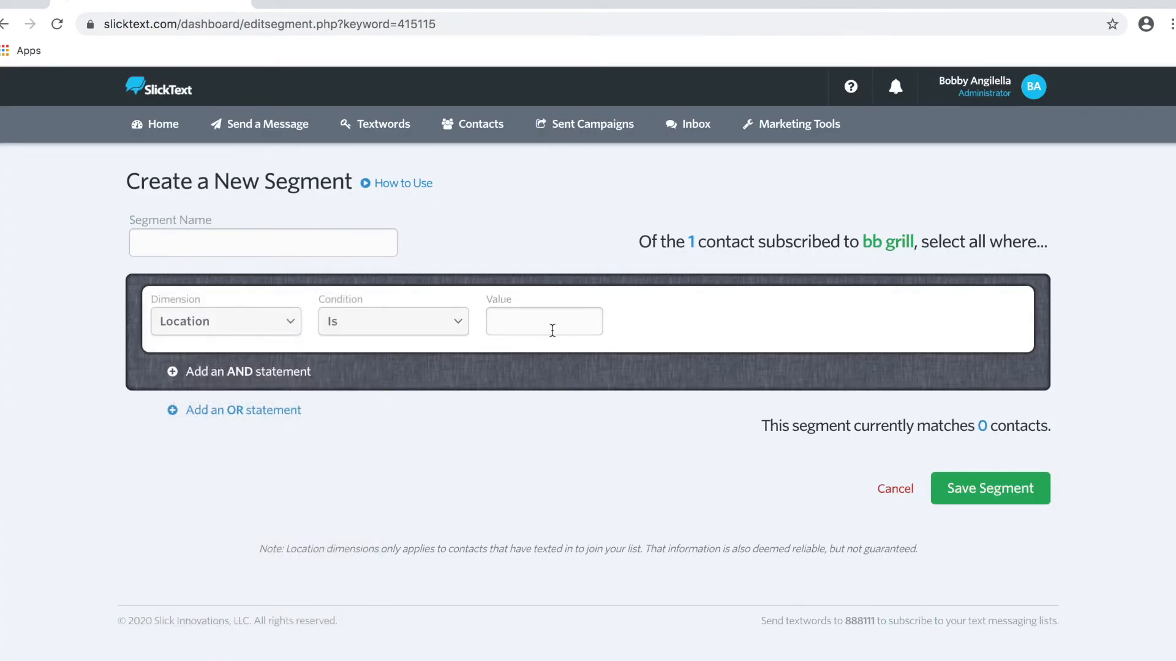
type("Location A")
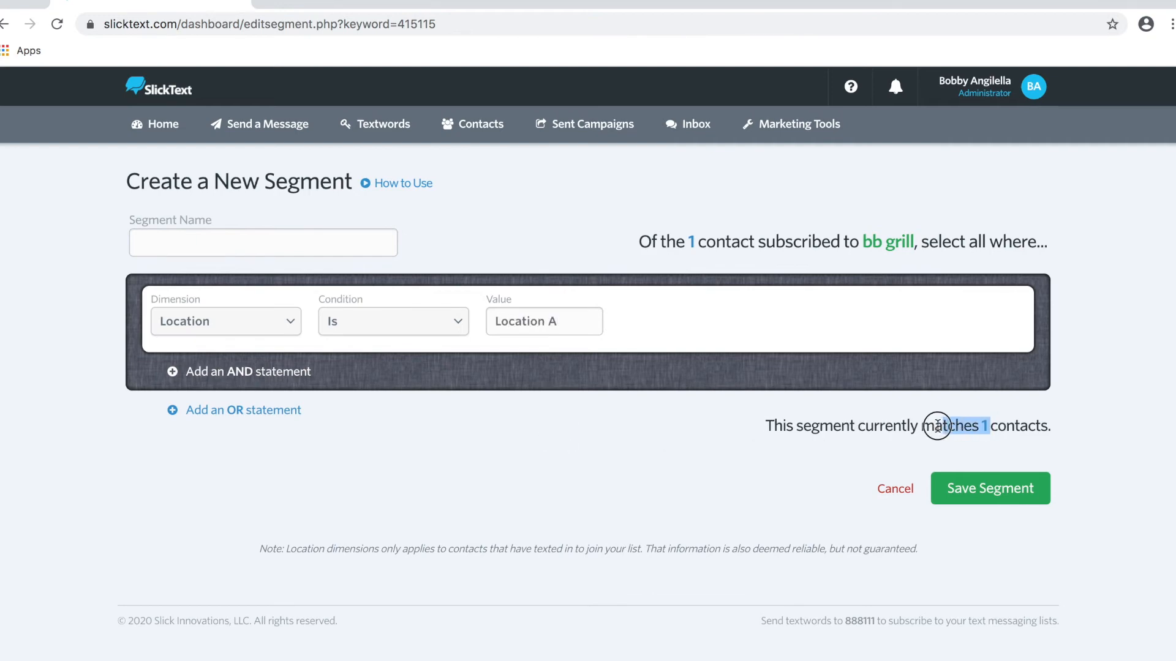
mouse_move(444, 447)
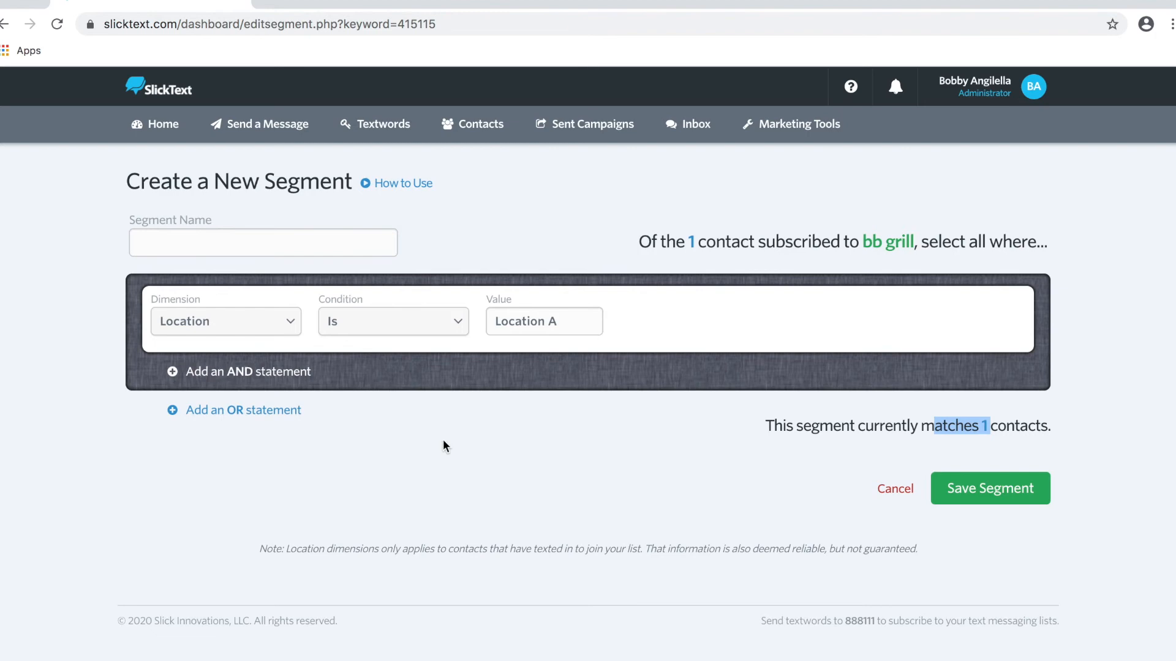
Add an AND condition requiring Job Description to be executive.
left_click(247, 371)
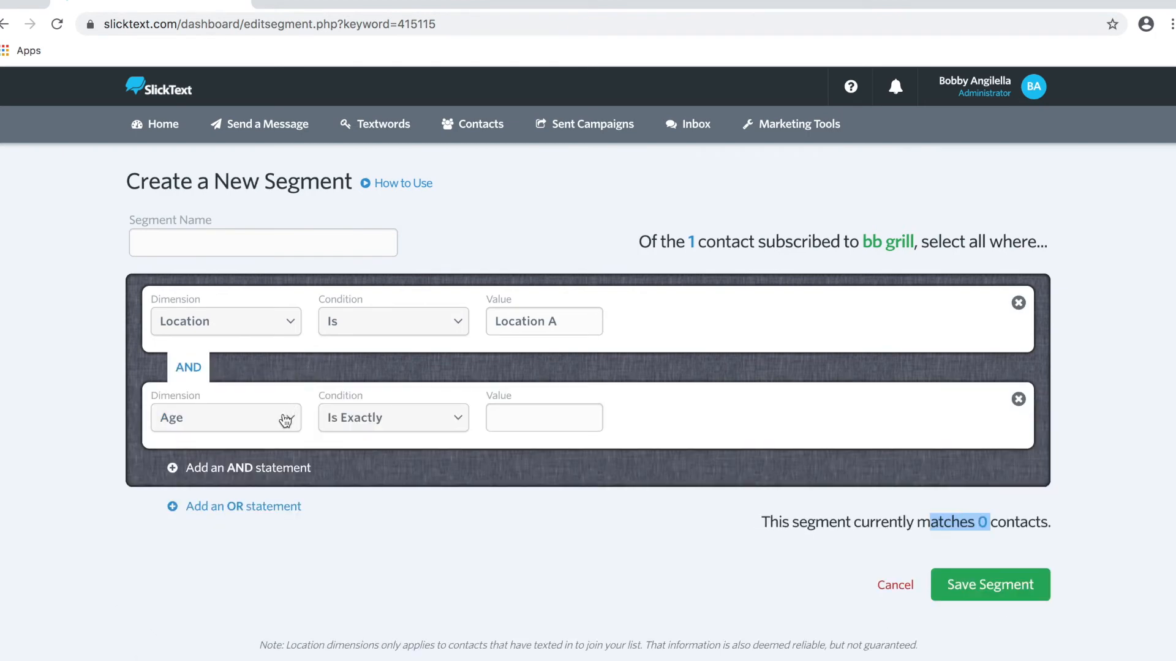
left_click(224, 418)
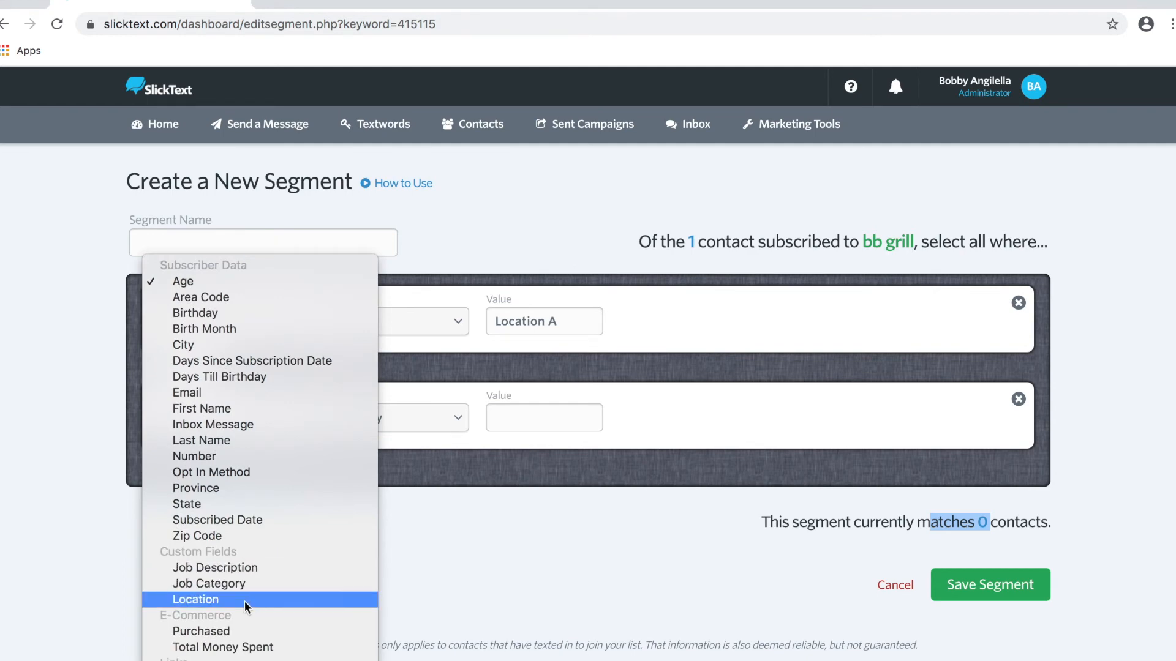
left_click(196, 599)
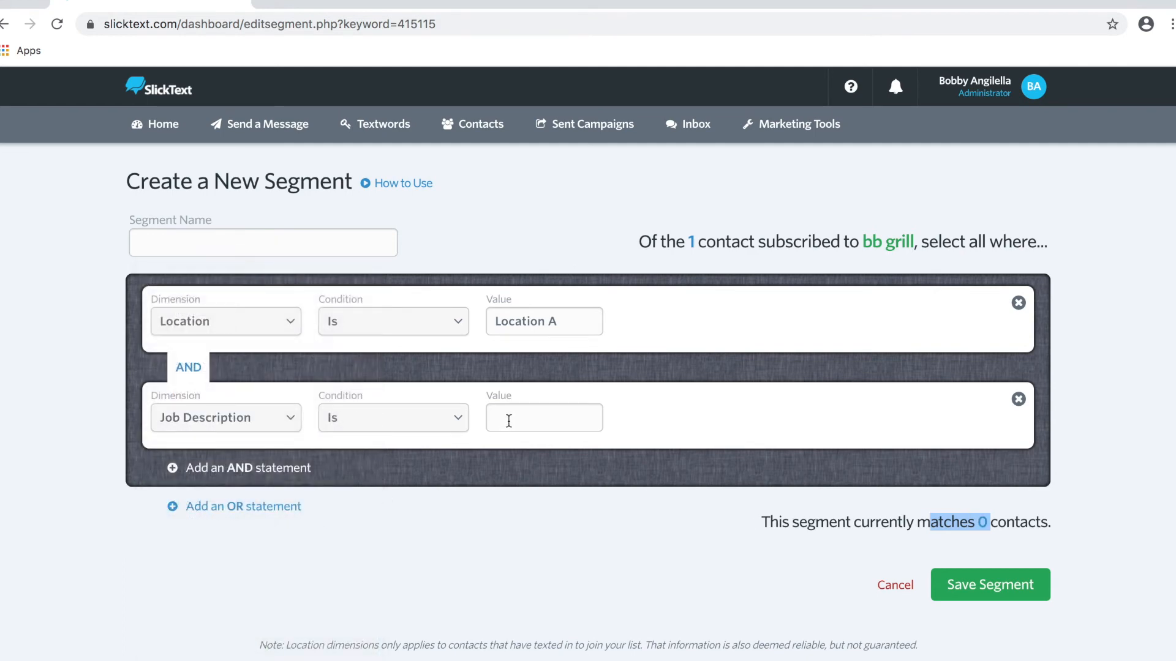
type("exec")
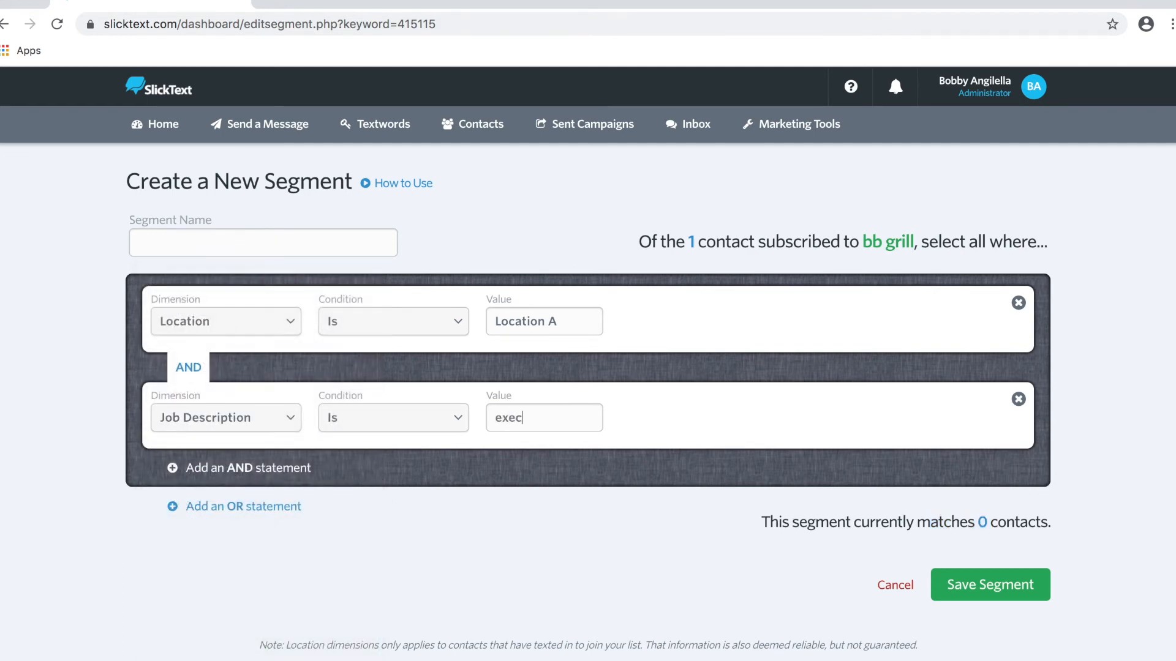
type("utive")
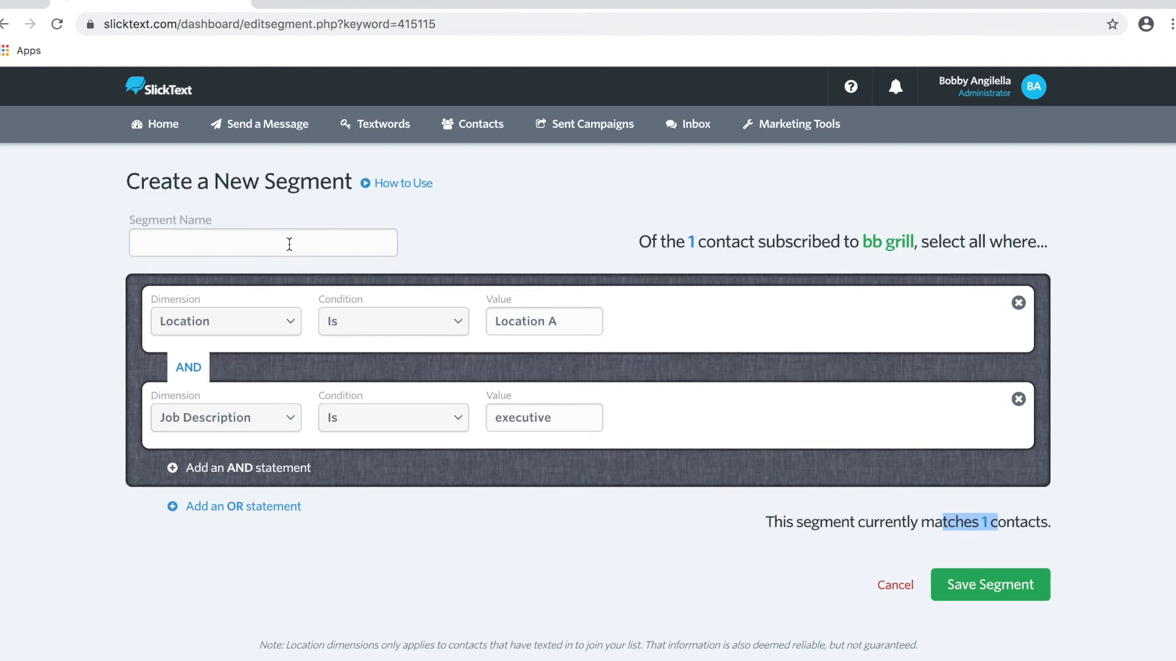
Name the segment 'Location A +Executives' and save it.
type("Location A")
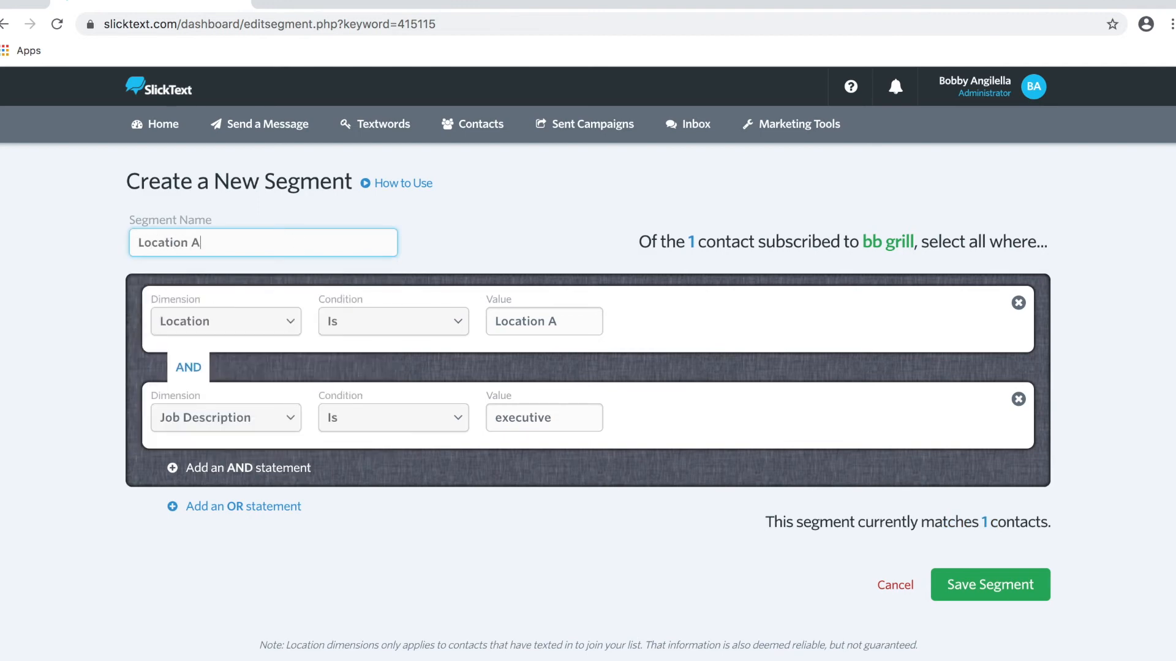
type("+Execu")
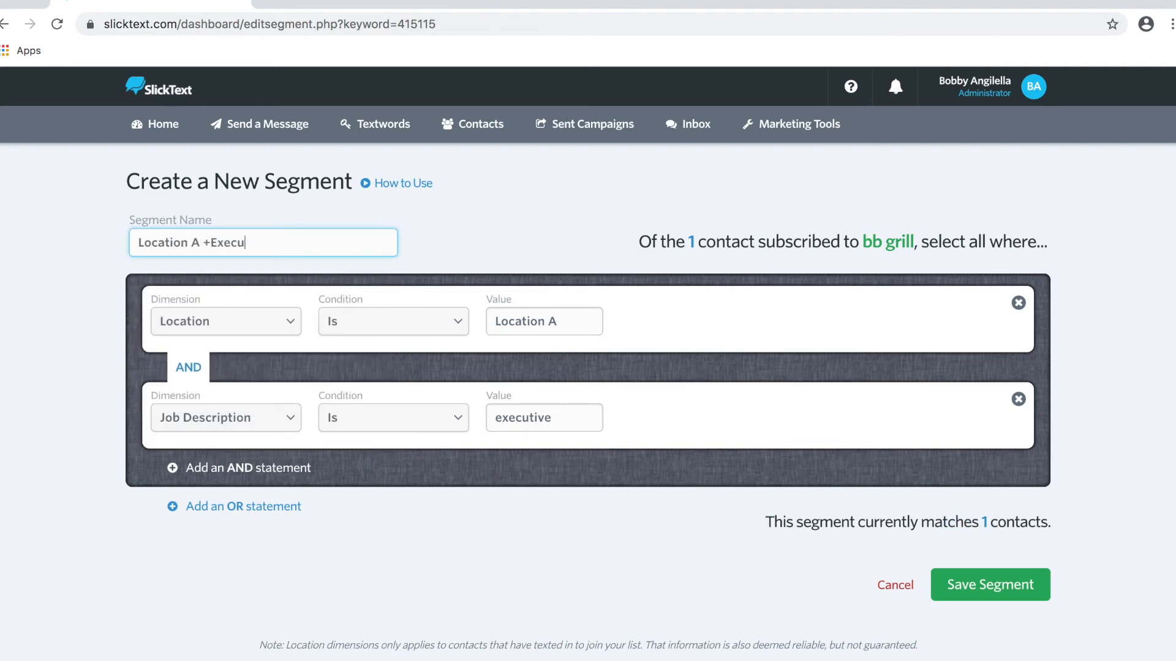
left_click(989, 584)
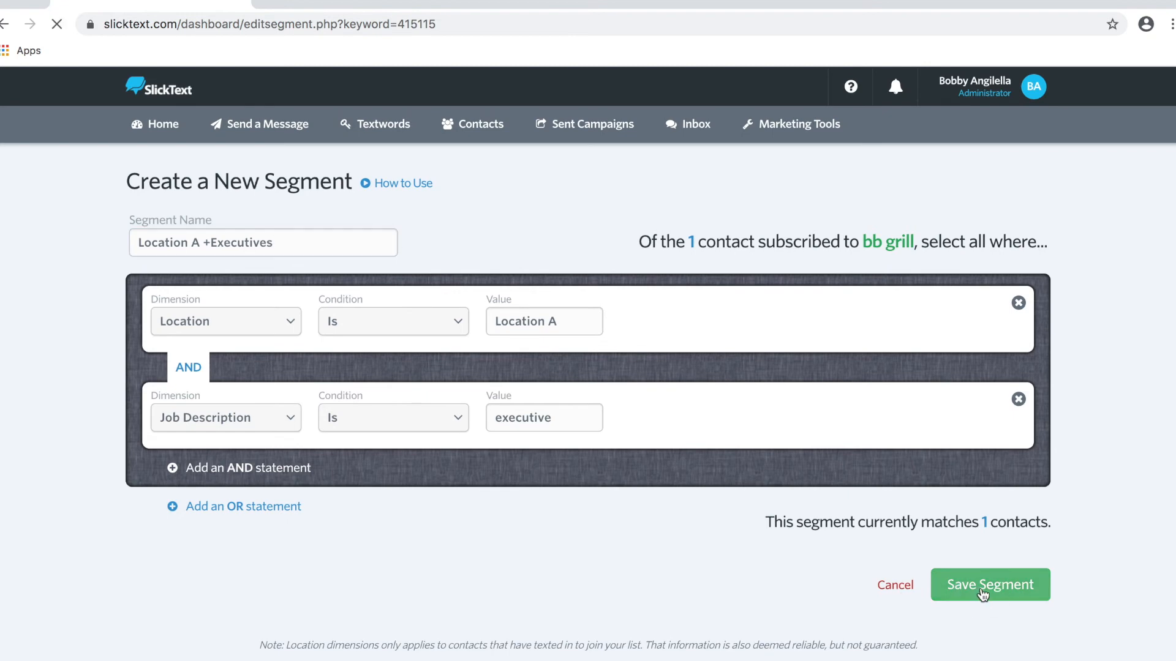
left_click(989, 585)
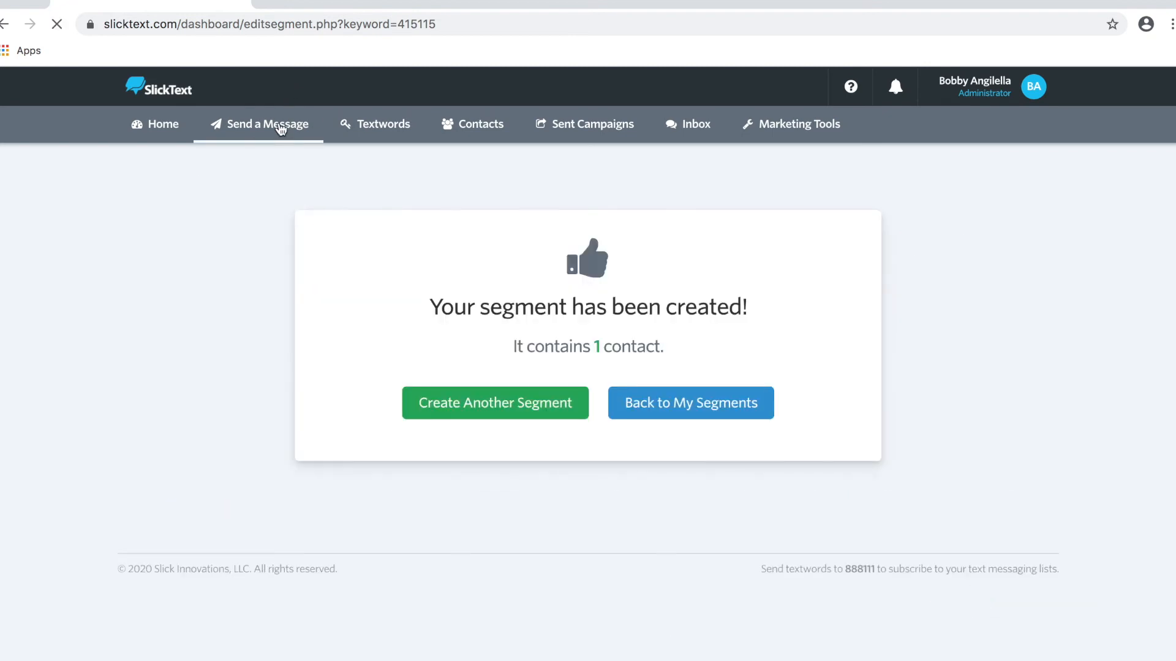
Address a new message to the bb grill list limited to the Location A +Executives segment.
left_click(267, 123)
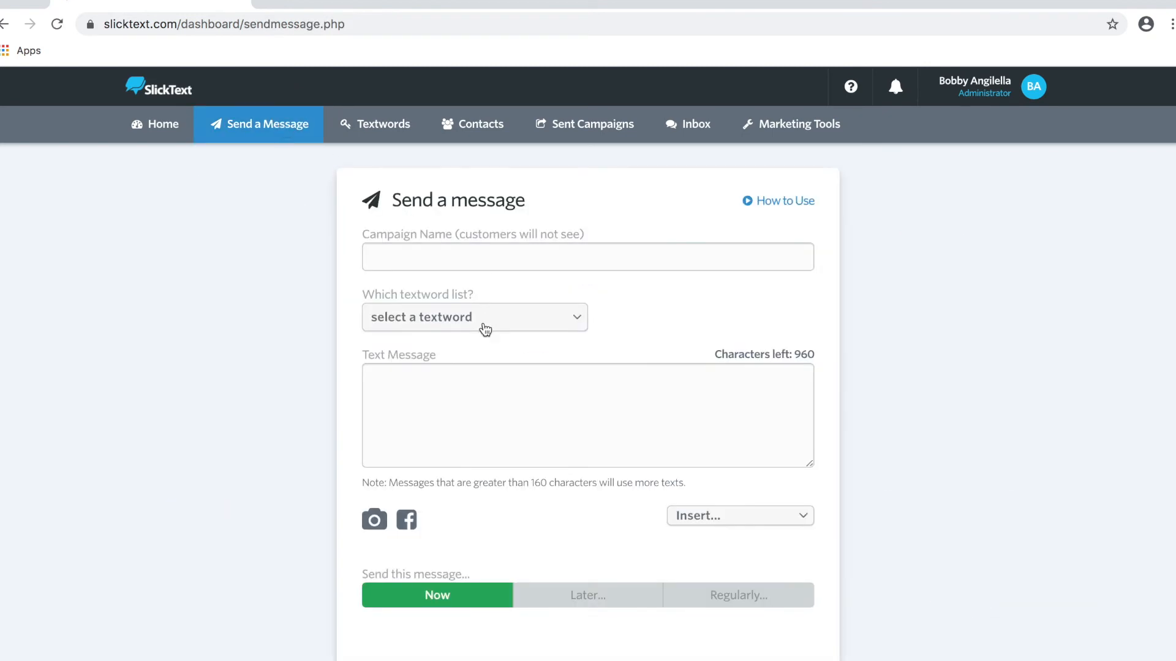
left_click(475, 316)
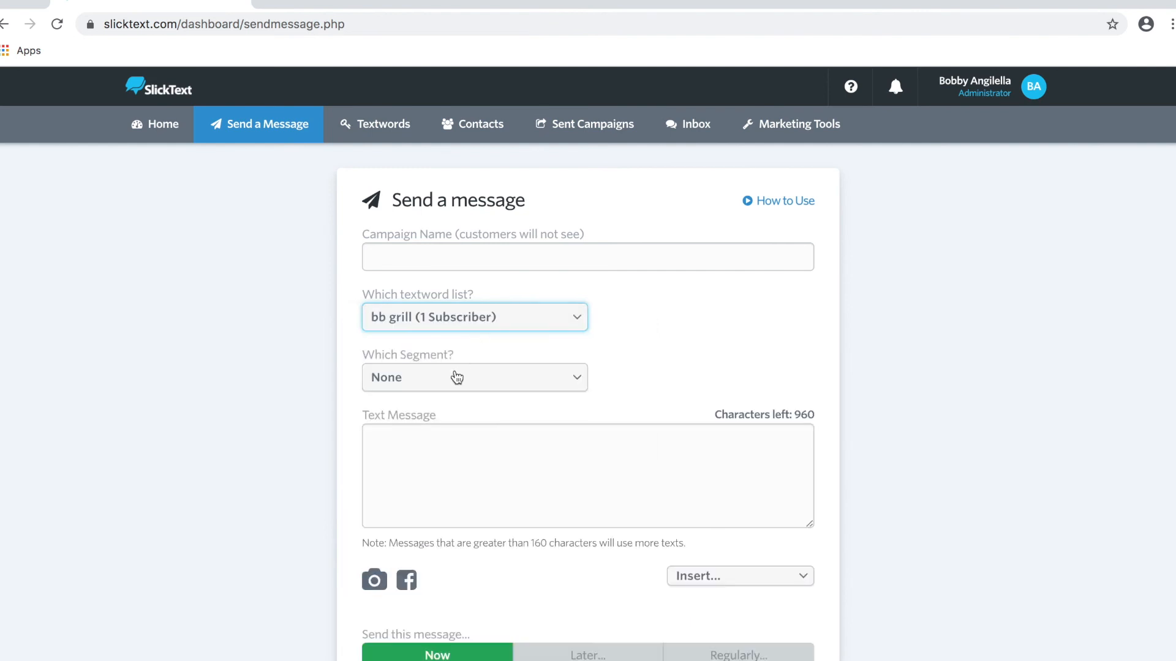
left_click(474, 377)
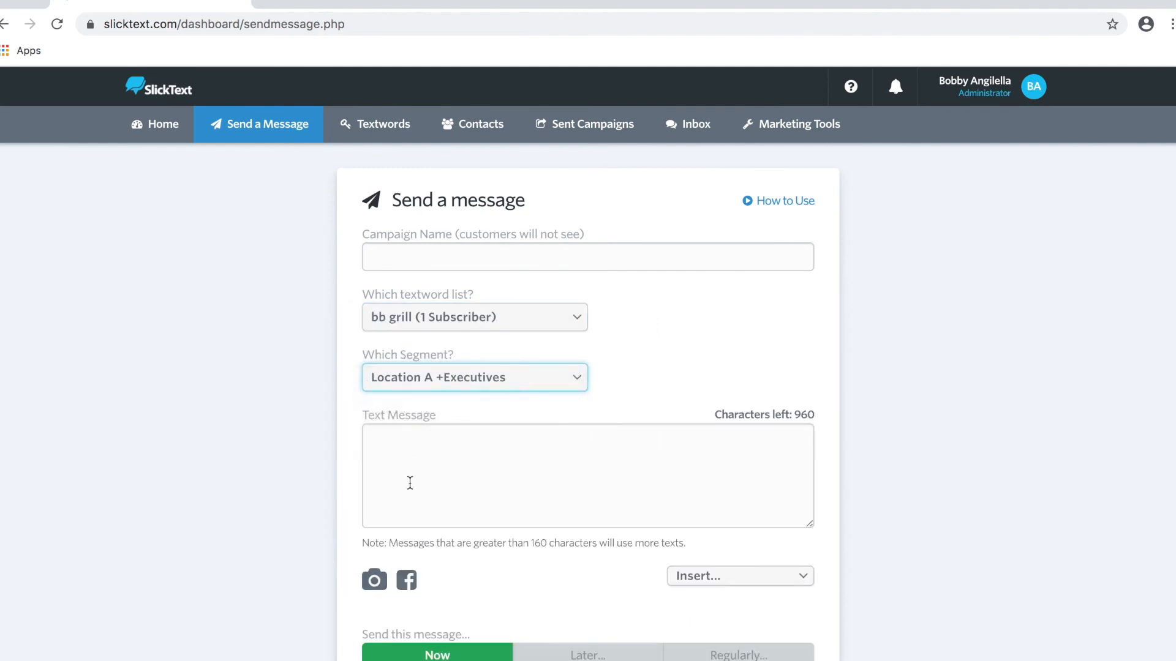